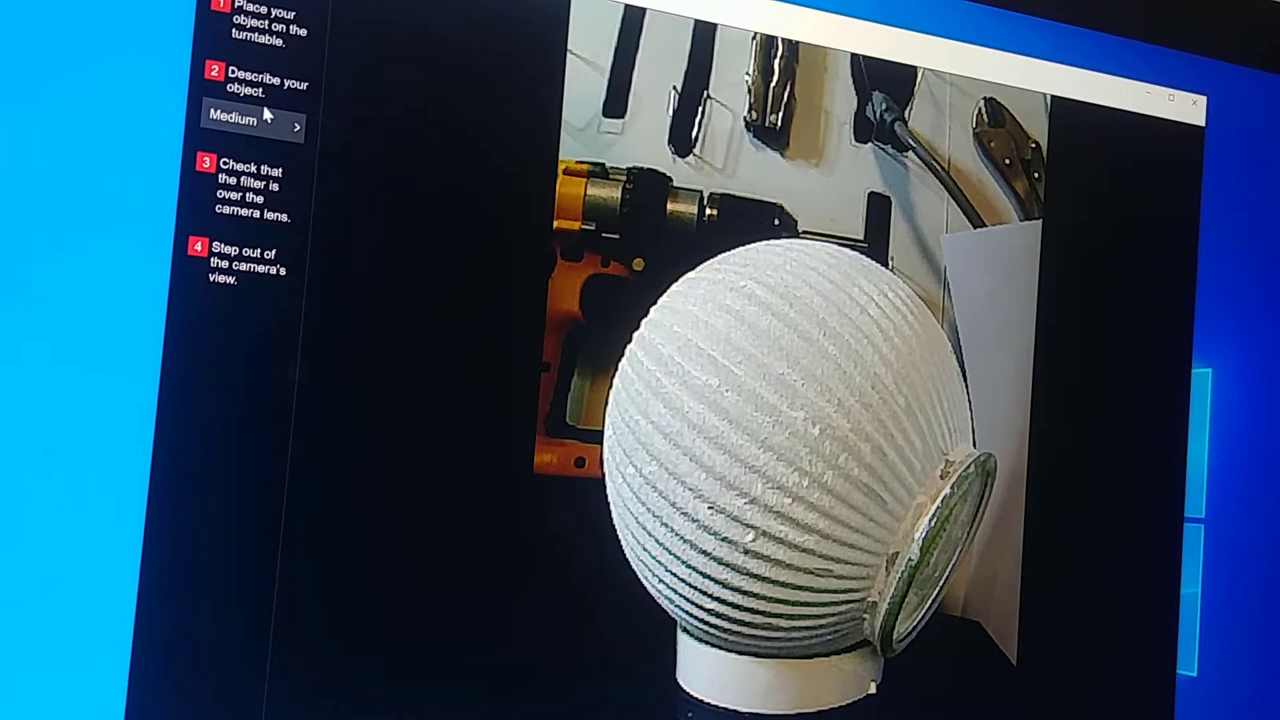
- Open the Select a Preset dialog from the 'Describe your object' Medium shade button
click(245, 121)
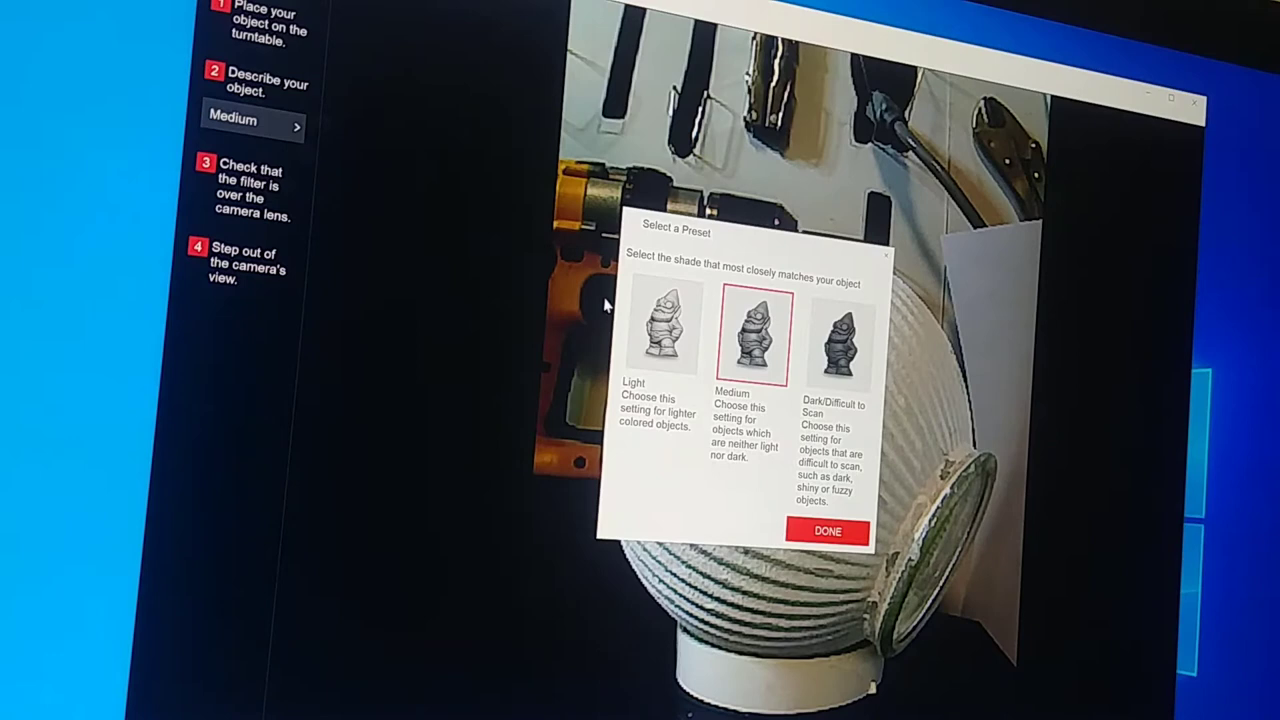